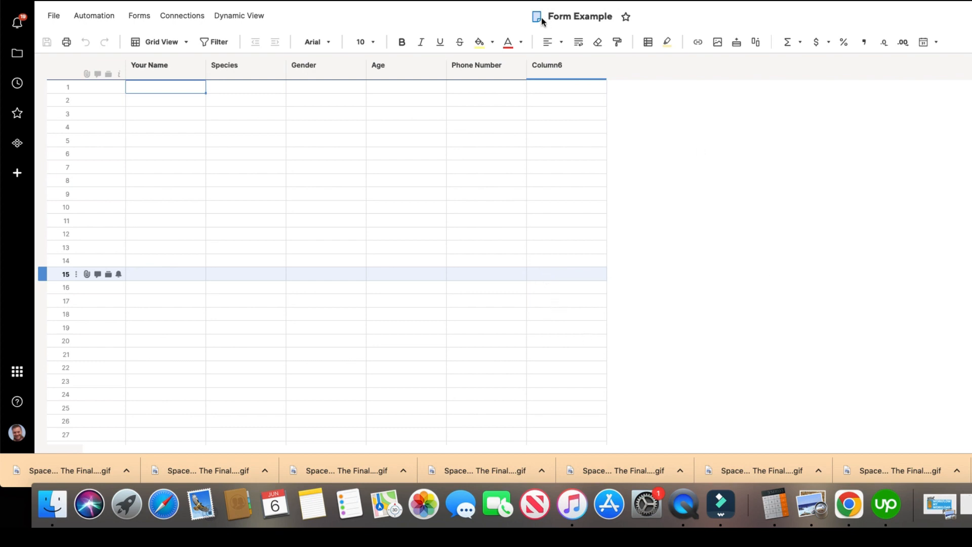
mouse_move(484, 183)
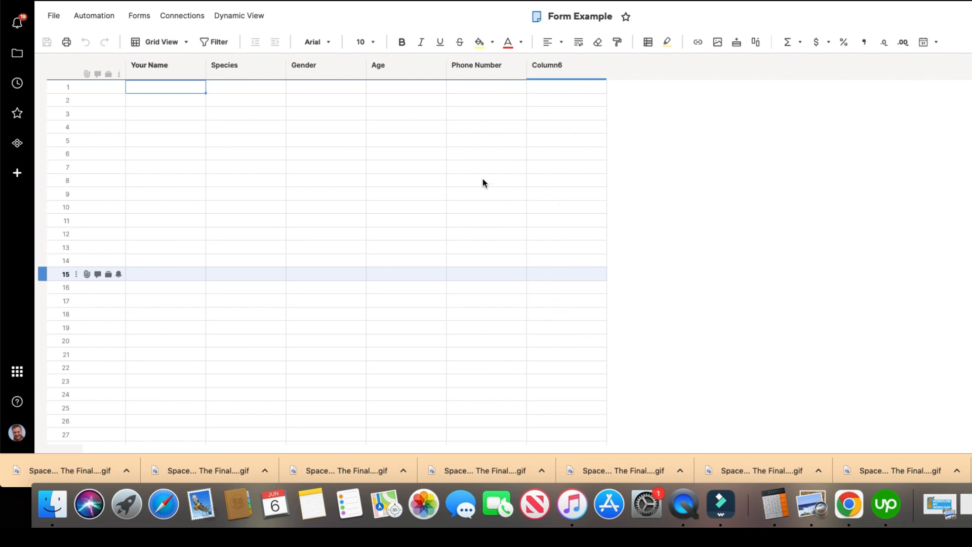
mouse_move(495, 240)
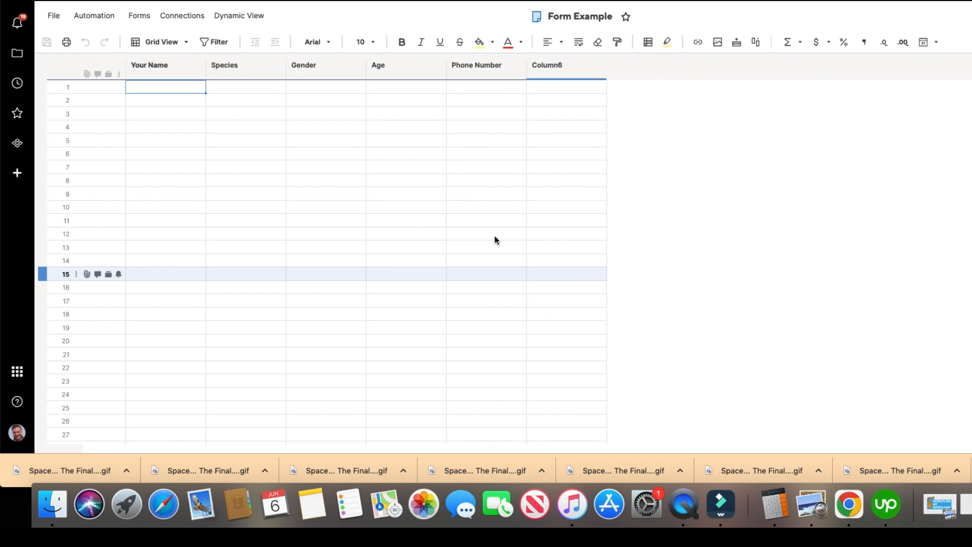
mouse_move(488, 244)
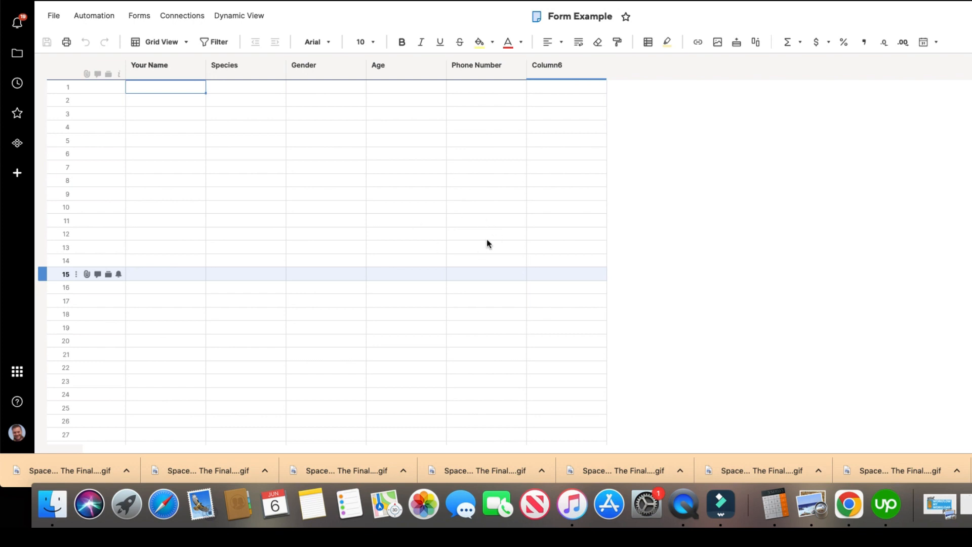
mouse_move(542, 161)
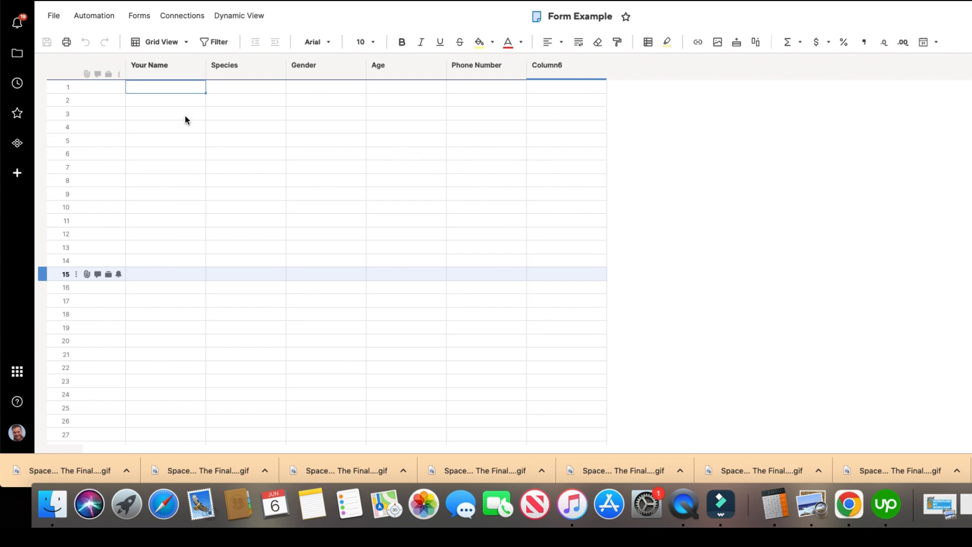
mouse_move(437, 170)
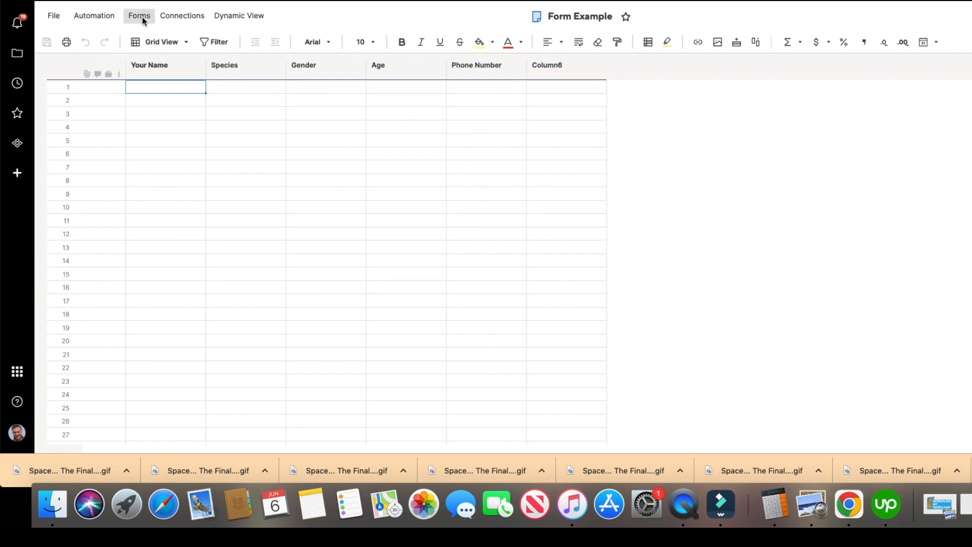
Open Manage Forms for the Form Example sheet to list its forms
left_click(139, 15)
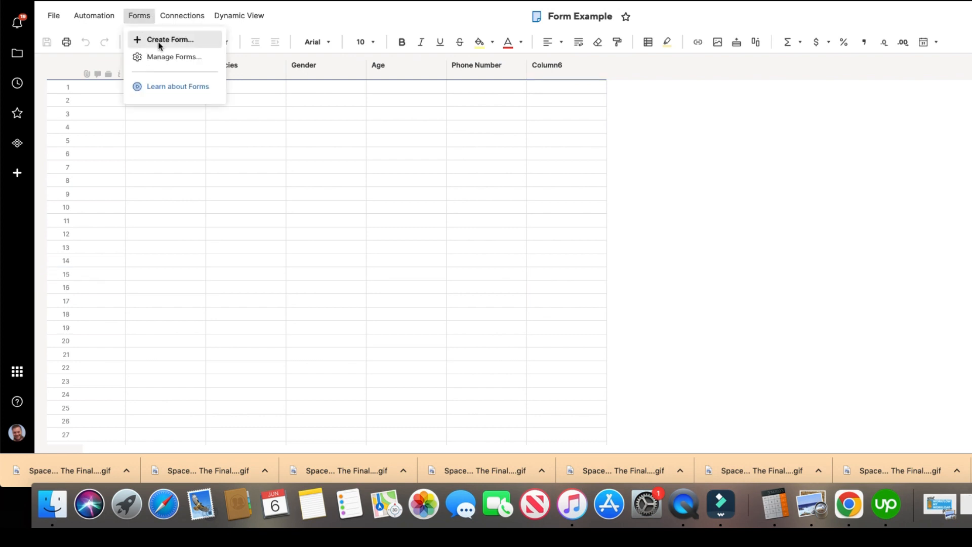
mouse_move(163, 61)
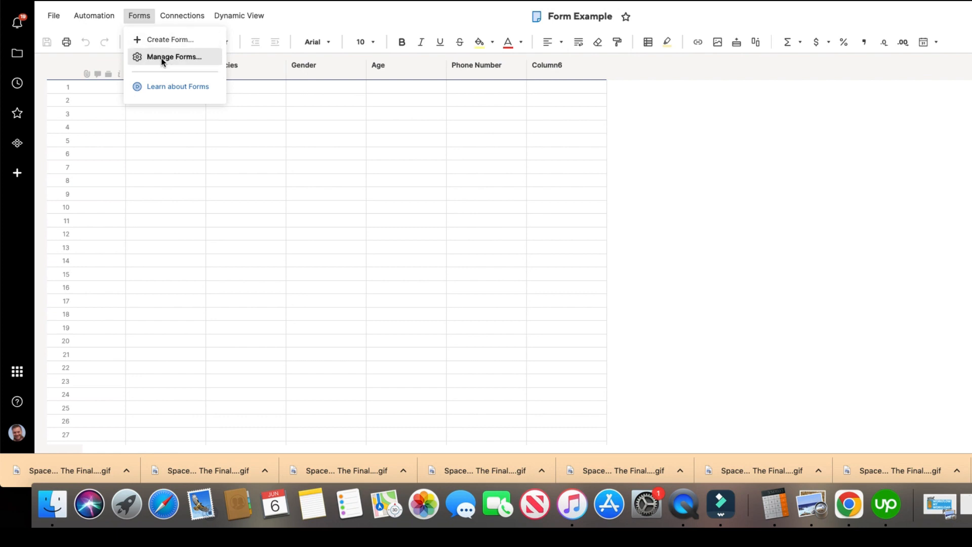
left_click(174, 57)
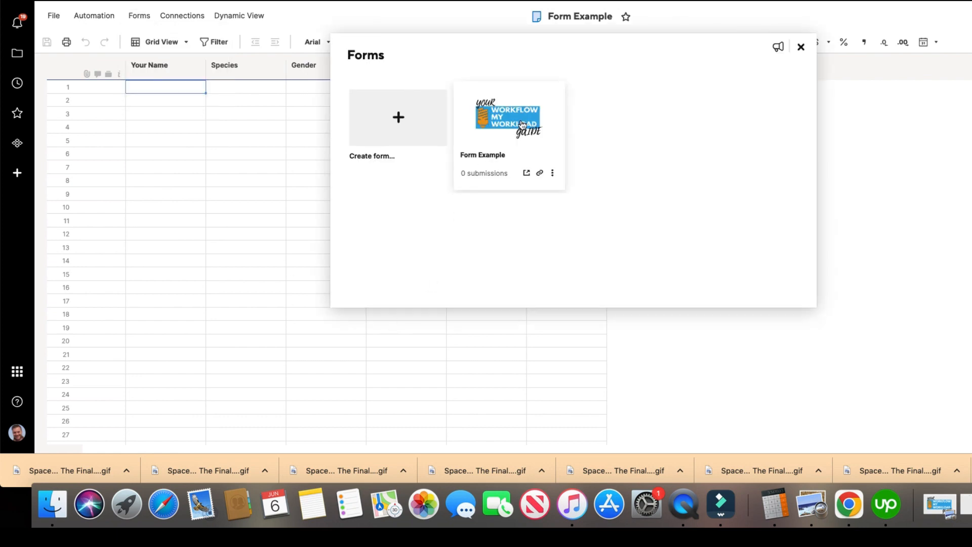
Open the 'Form Example' form card in the builder
left_click(510, 117)
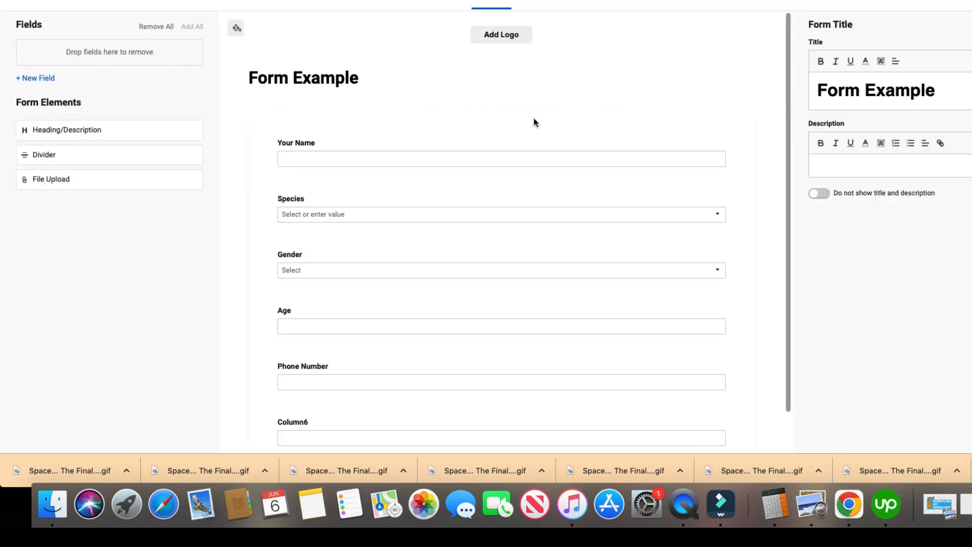
mouse_move(248, 120)
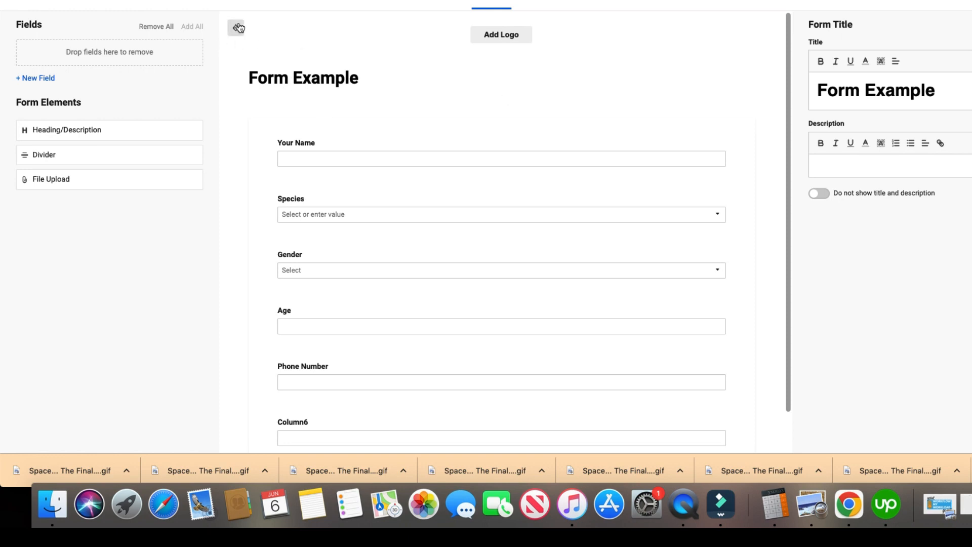
mouse_move(237, 28)
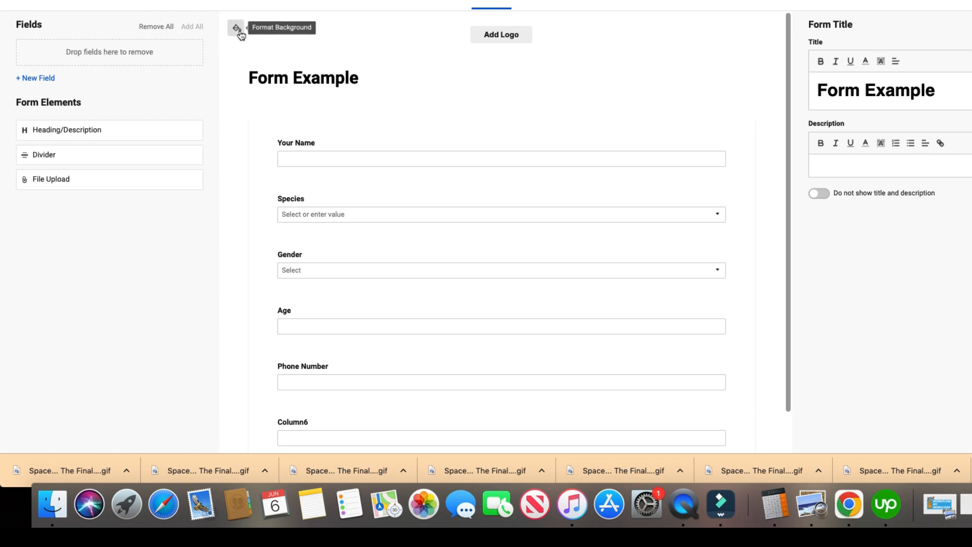
mouse_move(430, 39)
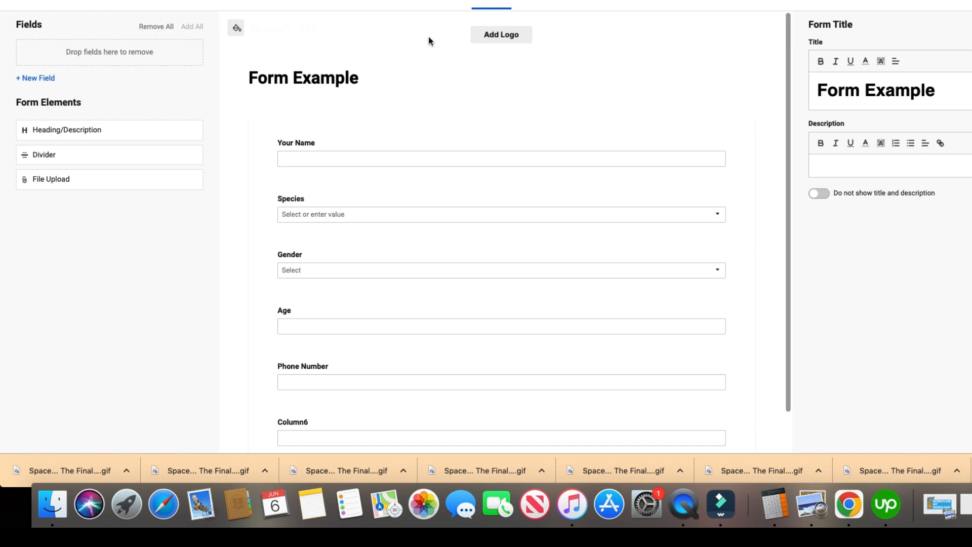
mouse_move(247, 49)
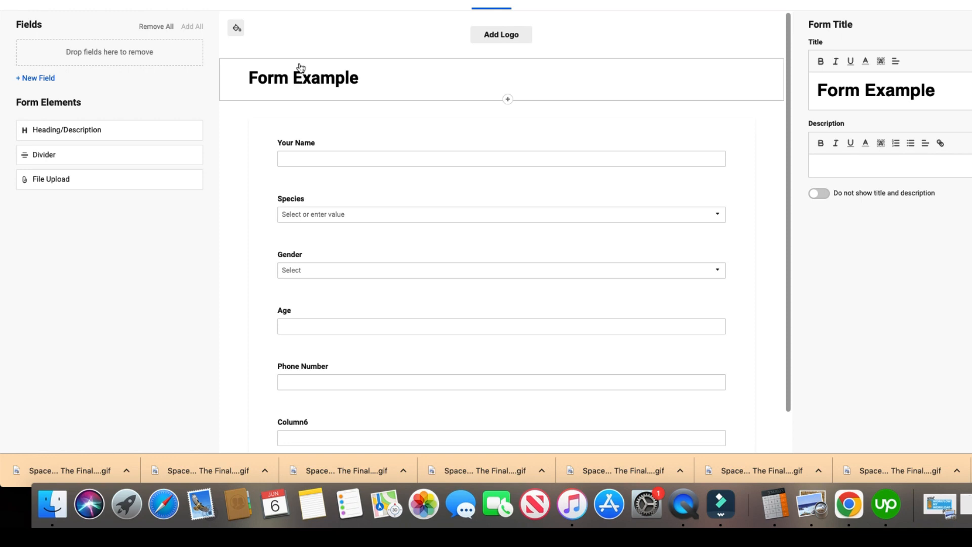
mouse_move(311, 49)
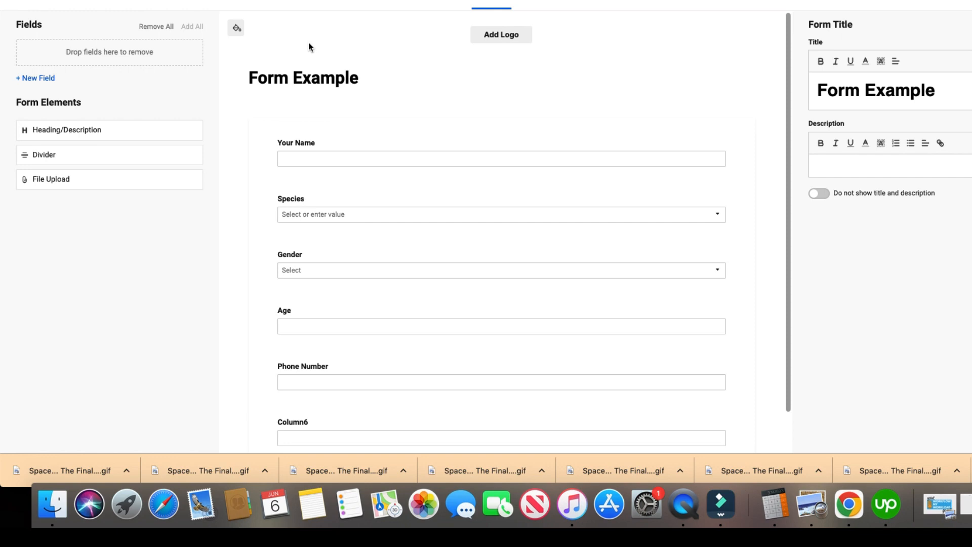
mouse_move(484, 43)
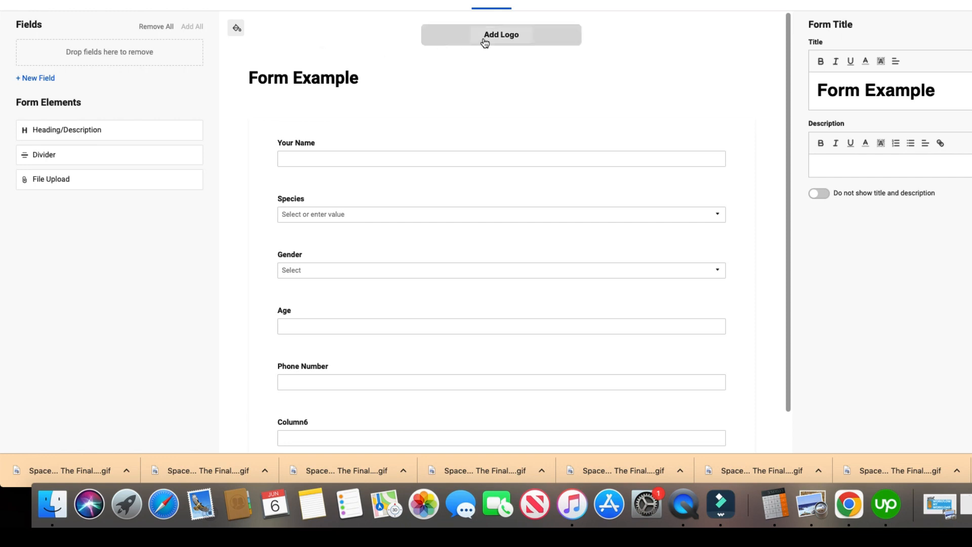
Leave the form without a logo and open Format Background
left_click(501, 34)
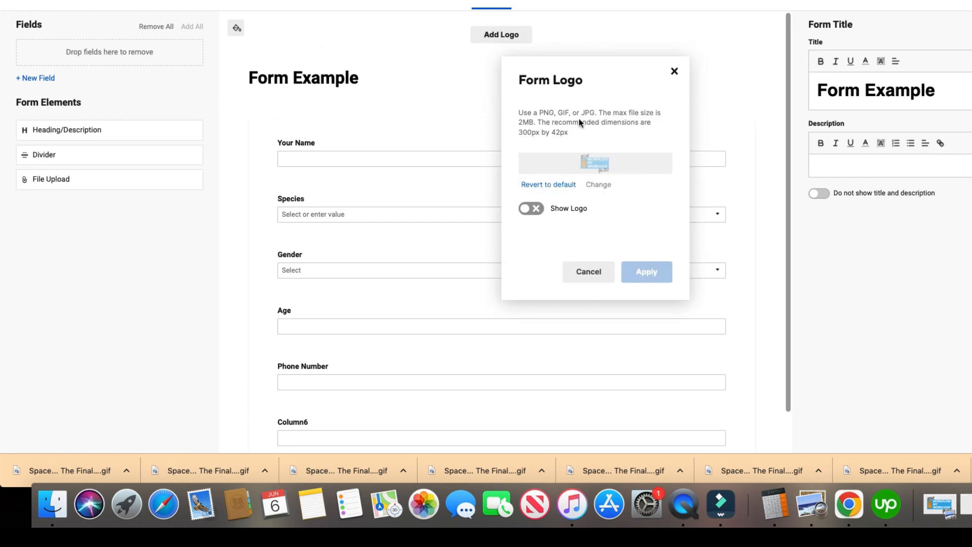
left_click(530, 208)
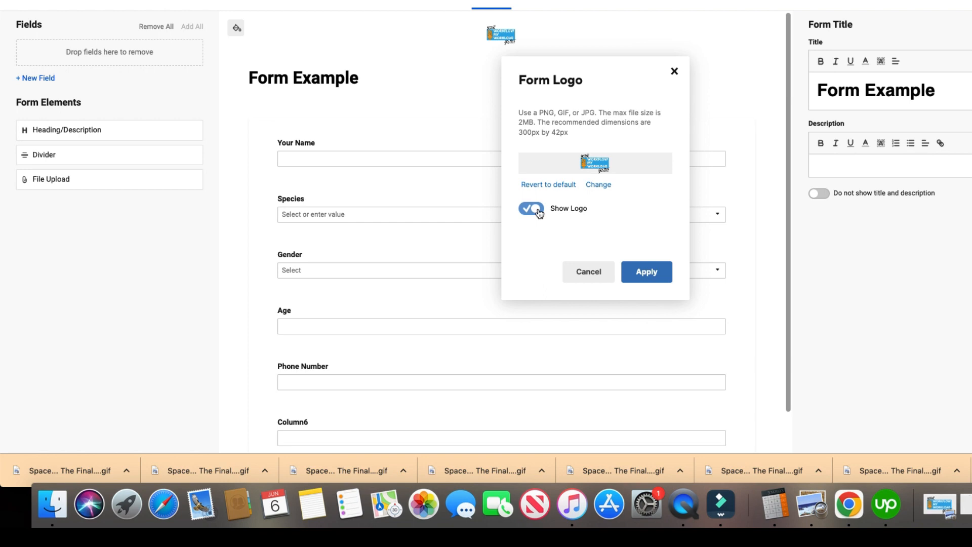
left_click(531, 208)
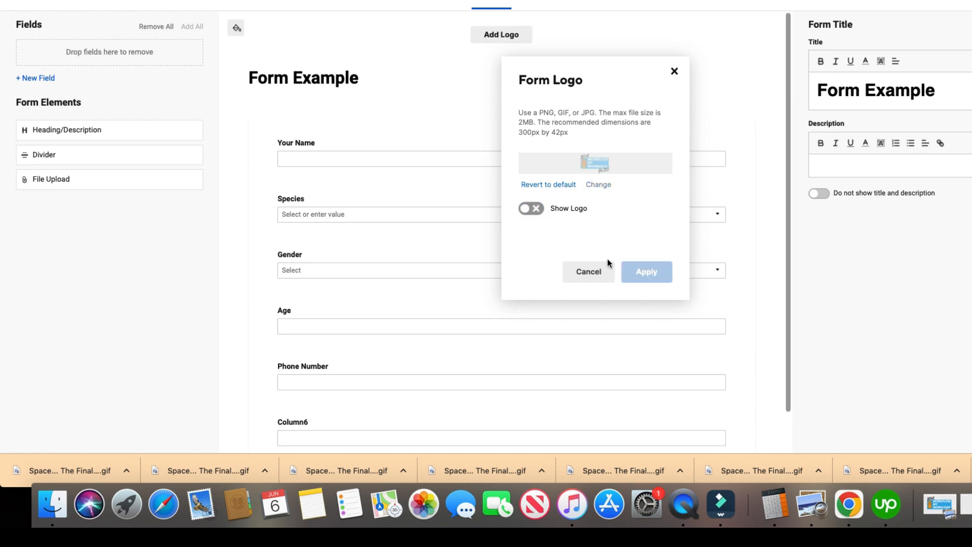
left_click(588, 271)
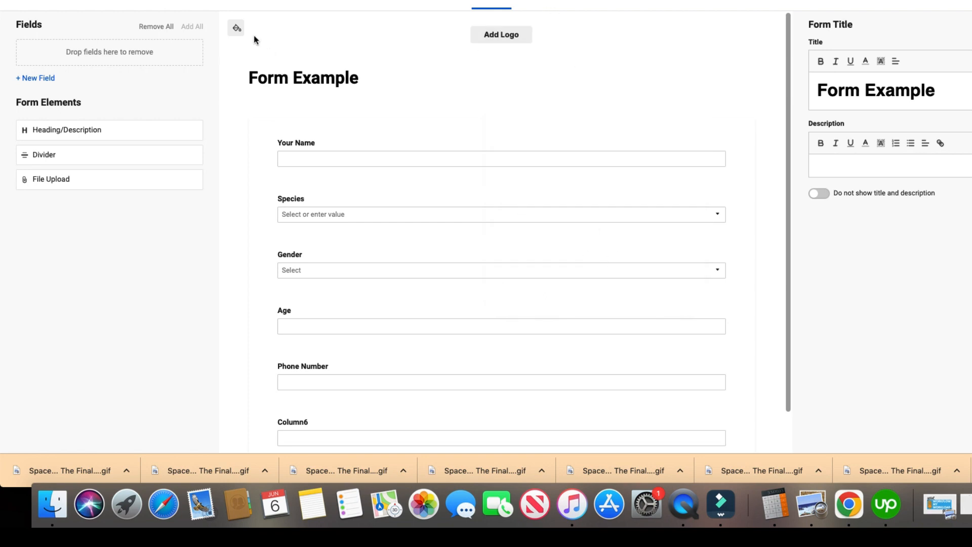
left_click(236, 28)
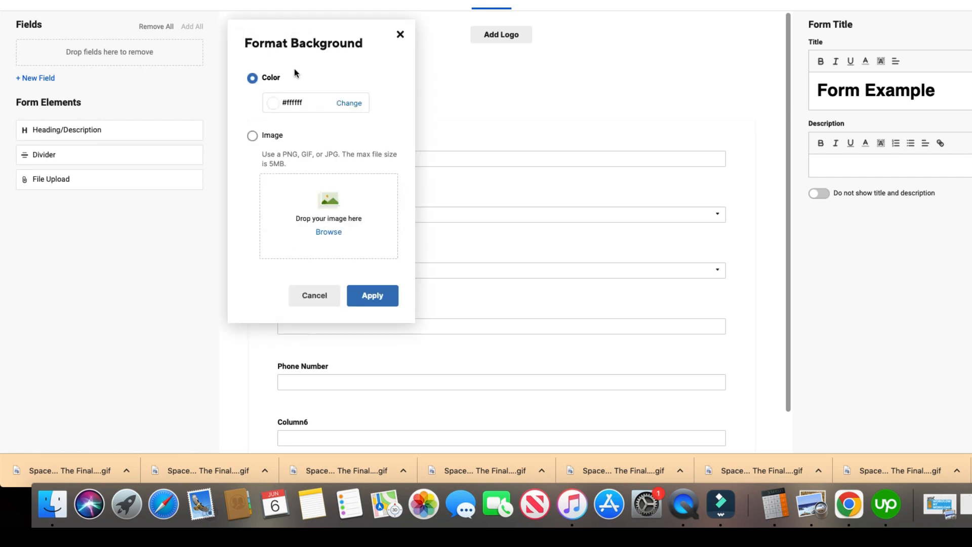
Choose Image as the background type and browse for an image file
left_click(349, 102)
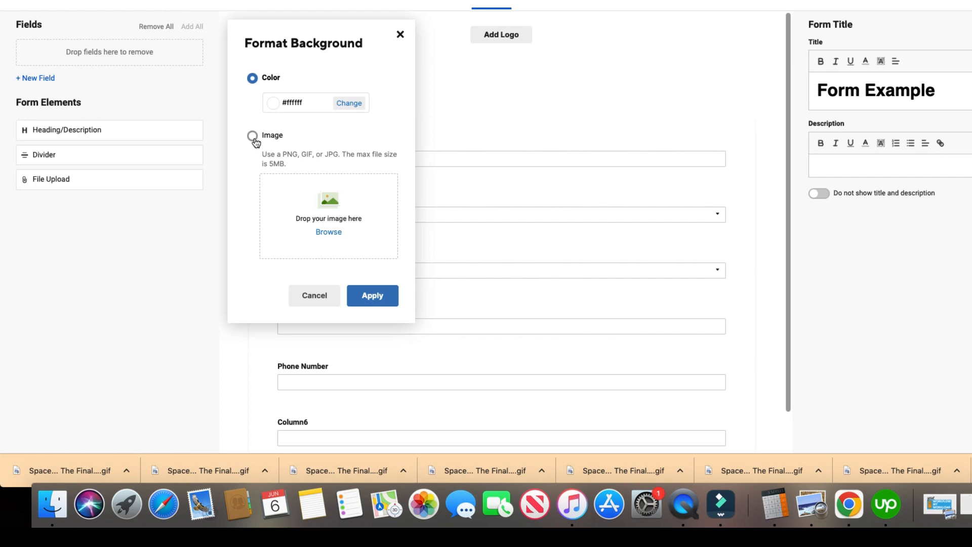
left_click(252, 136)
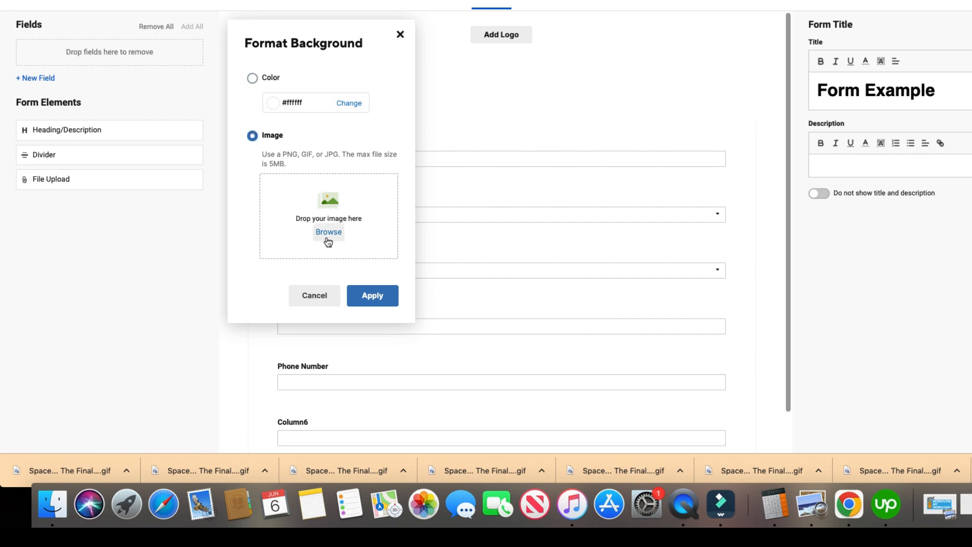
mouse_move(325, 237)
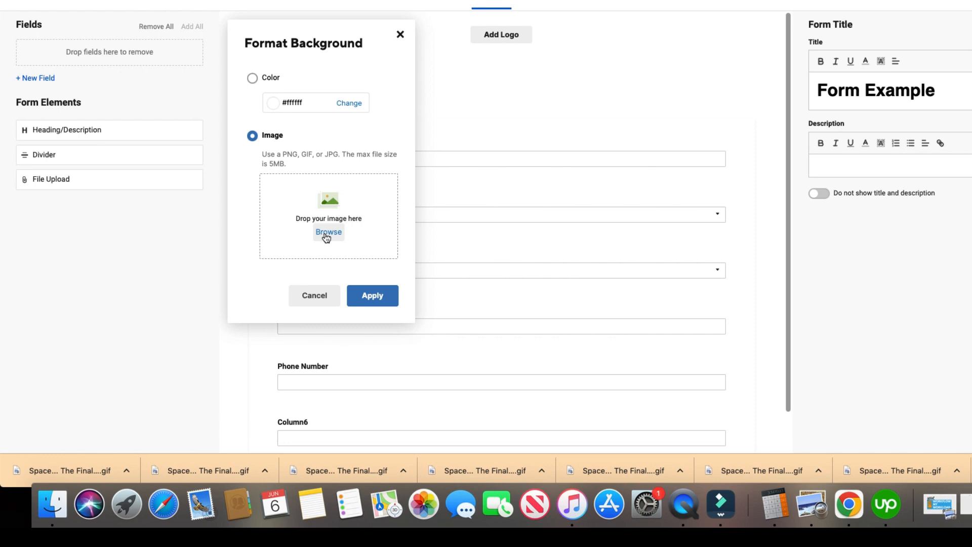
mouse_move(334, 244)
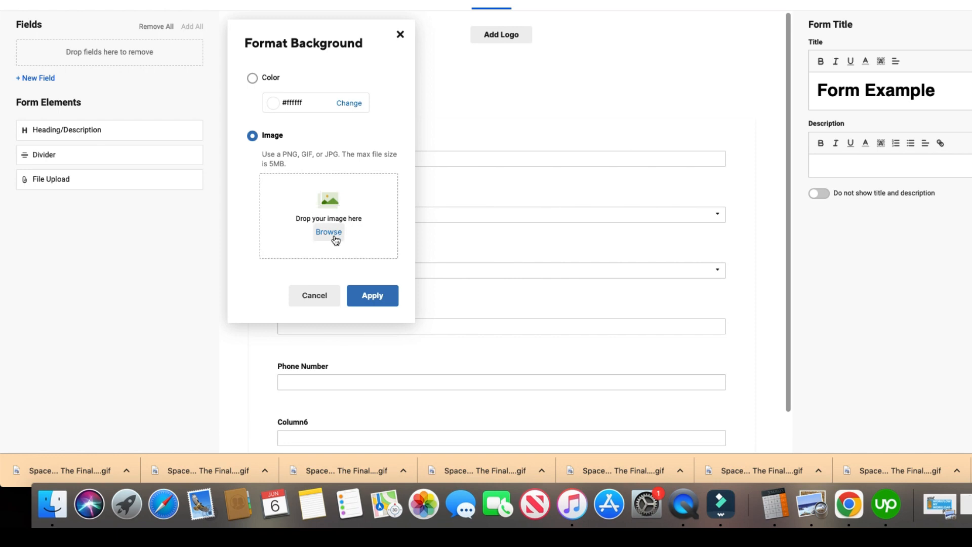
mouse_move(281, 171)
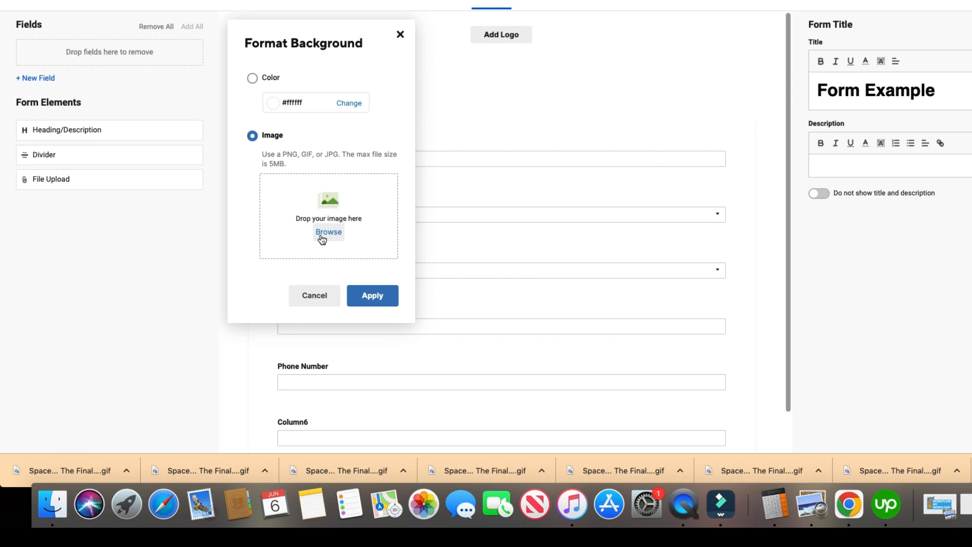
mouse_move(292, 178)
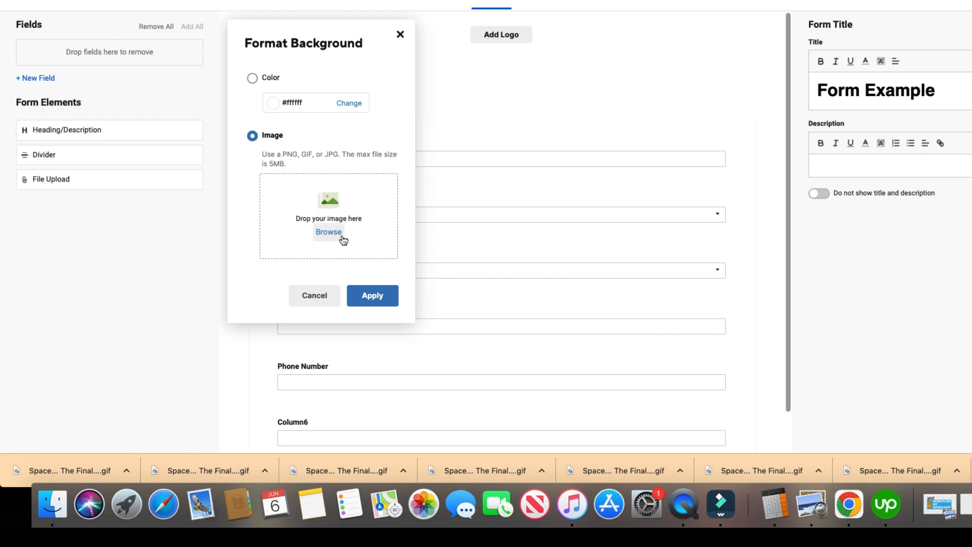
left_click(328, 232)
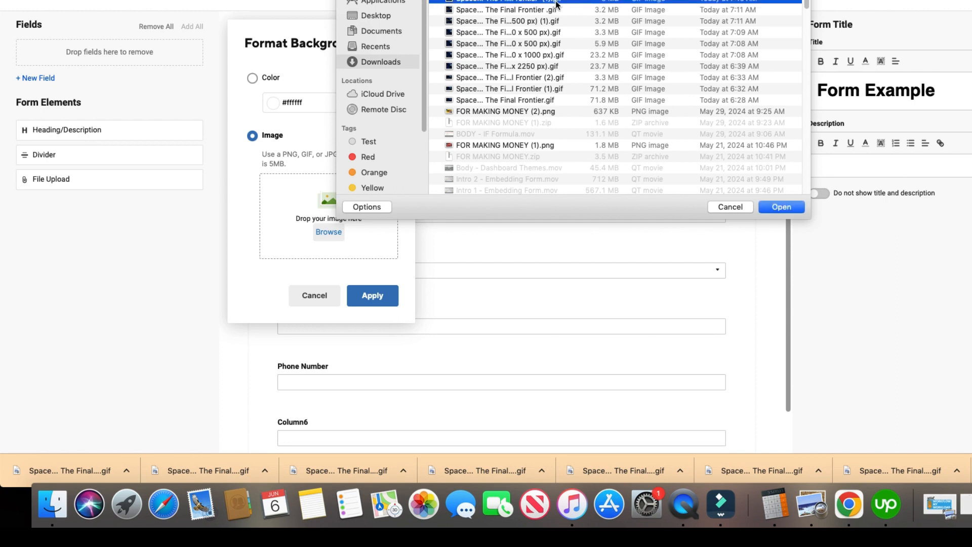
mouse_move(723, 196)
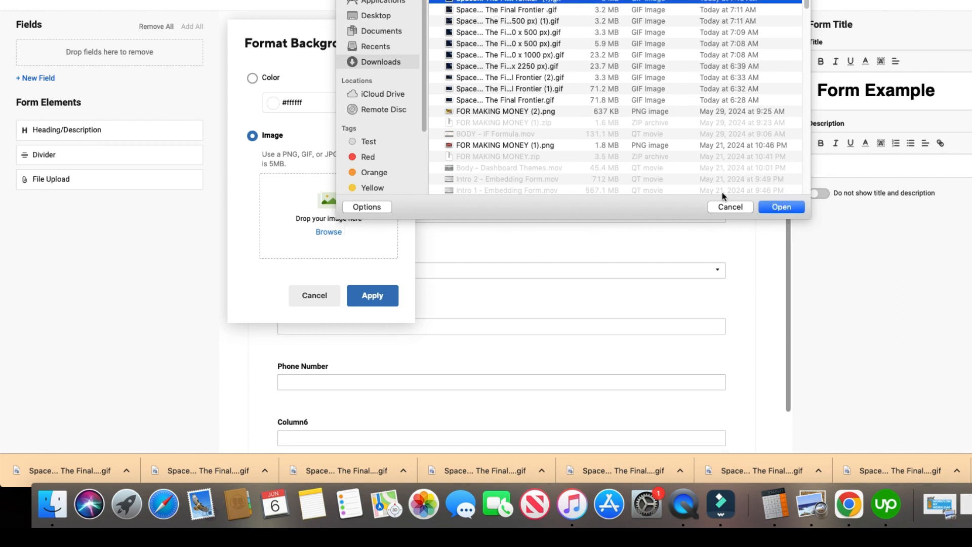
left_click(781, 207)
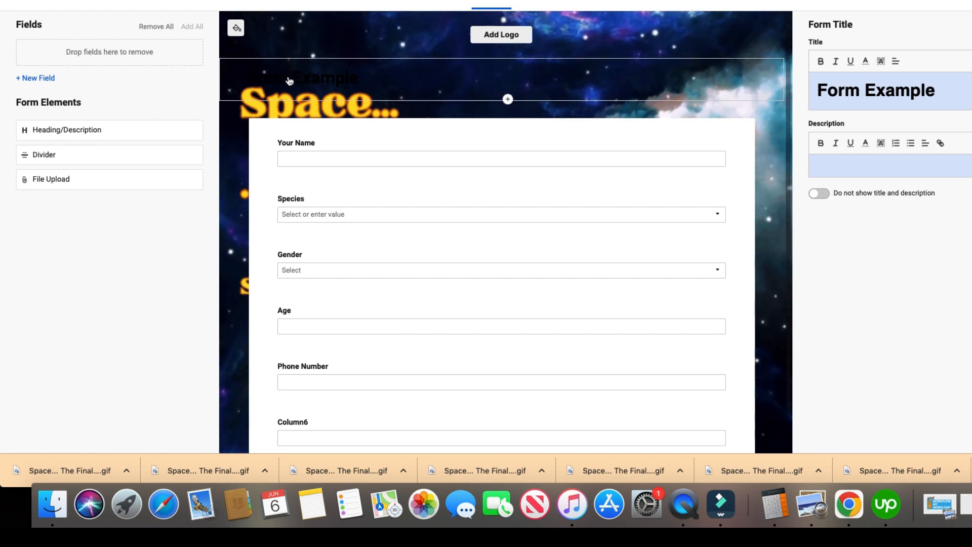
mouse_move(339, 84)
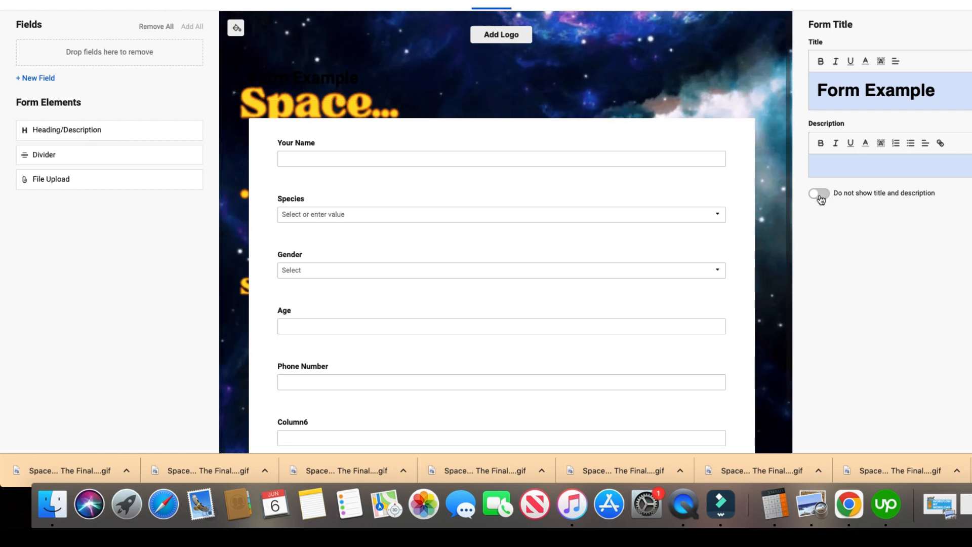
Turn on 'Do not show title and description' for the form
left_click(818, 193)
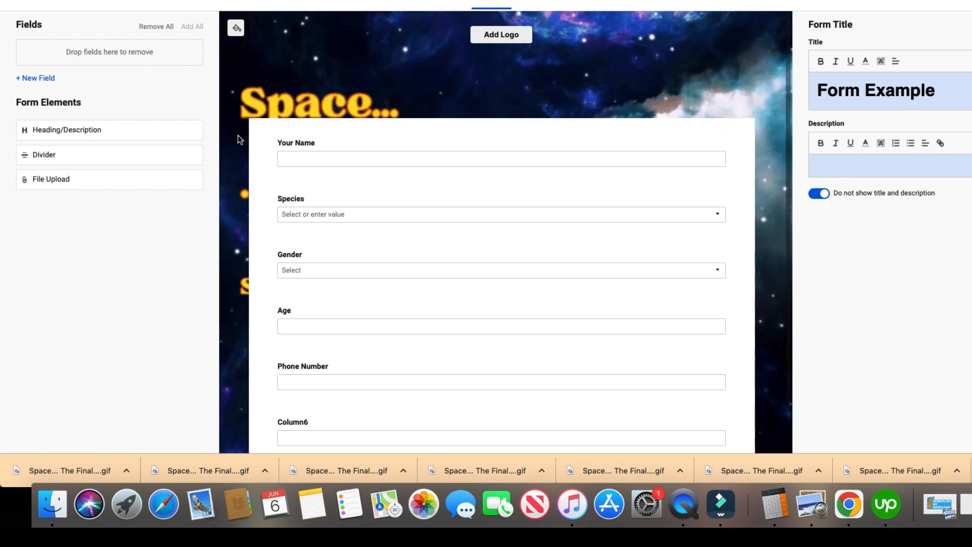
mouse_move(361, 169)
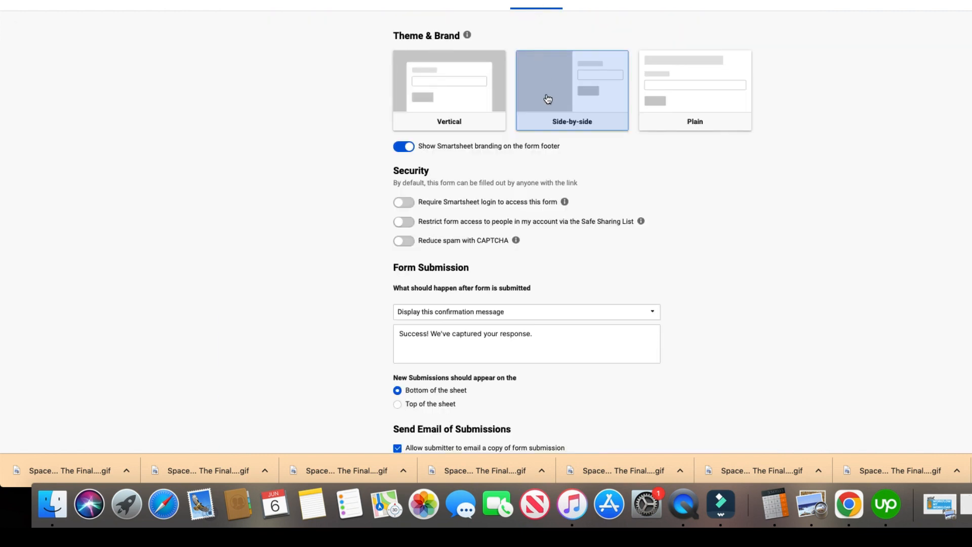
Try the Vertical layout, then set the form to Side-by-side
left_click(434, 95)
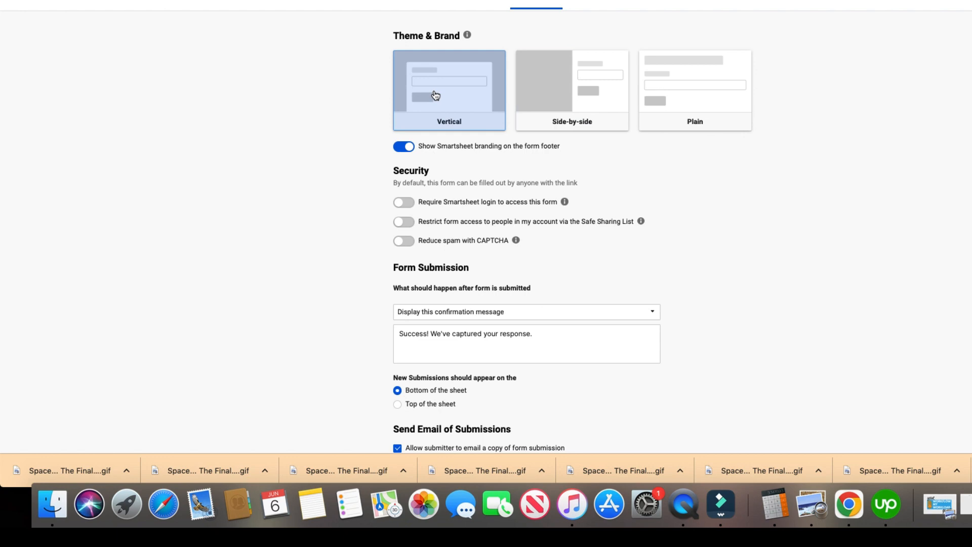
mouse_move(456, 62)
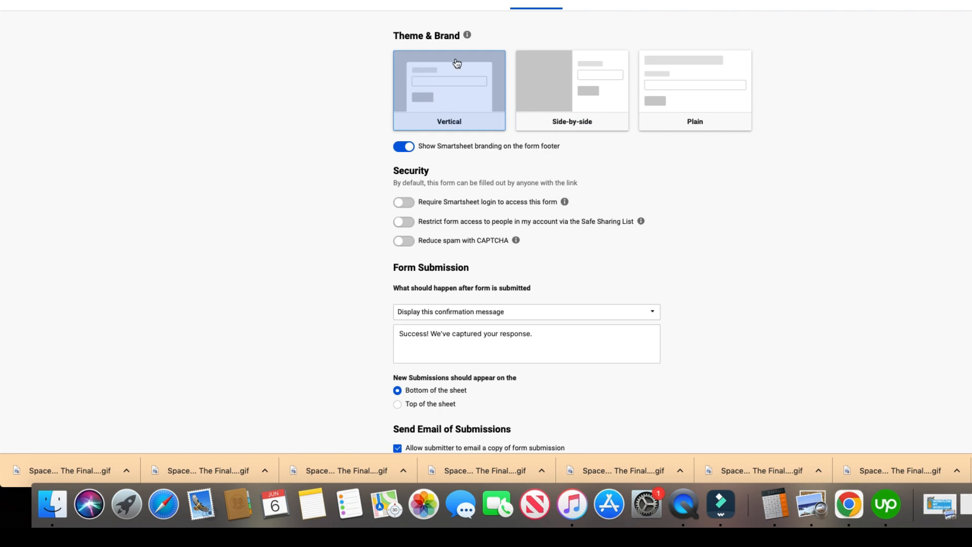
left_click(596, 96)
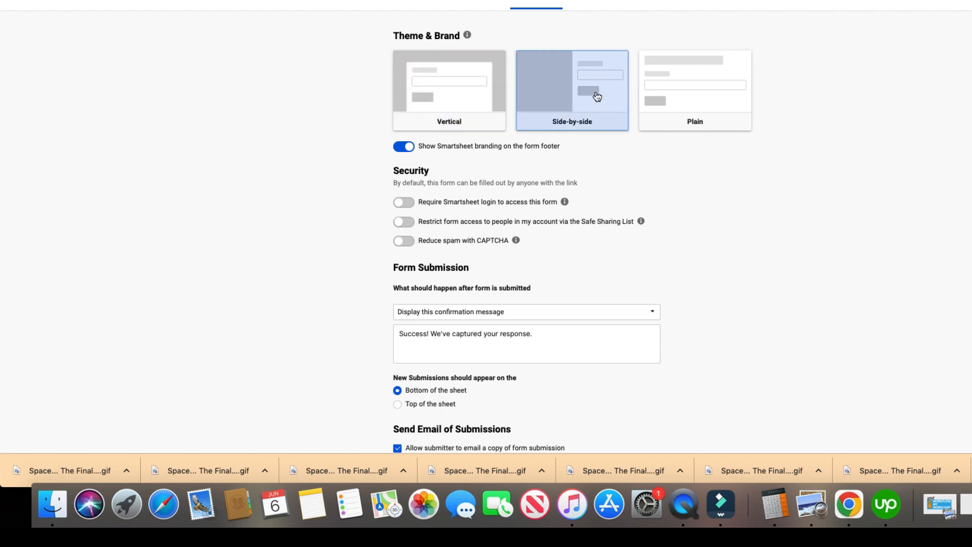
mouse_move(555, 71)
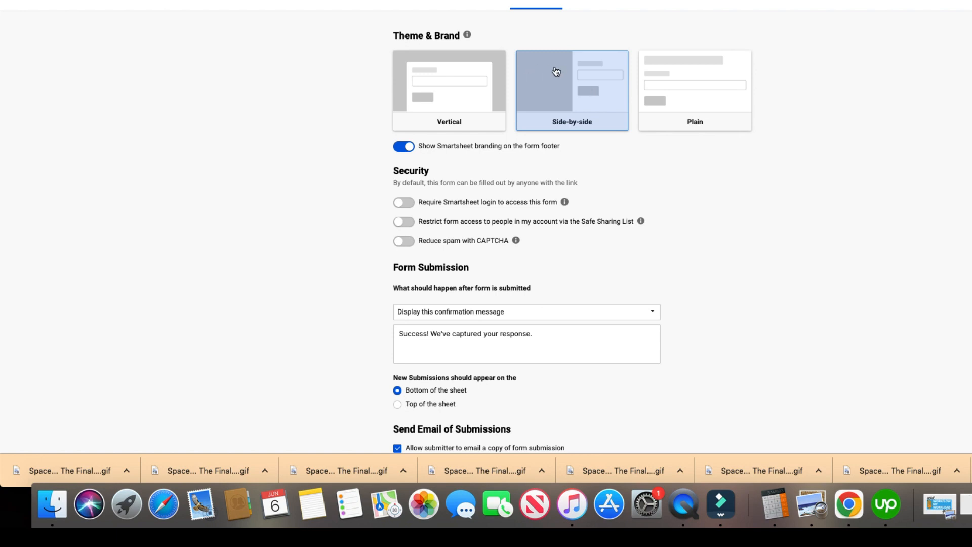
mouse_move(572, 88)
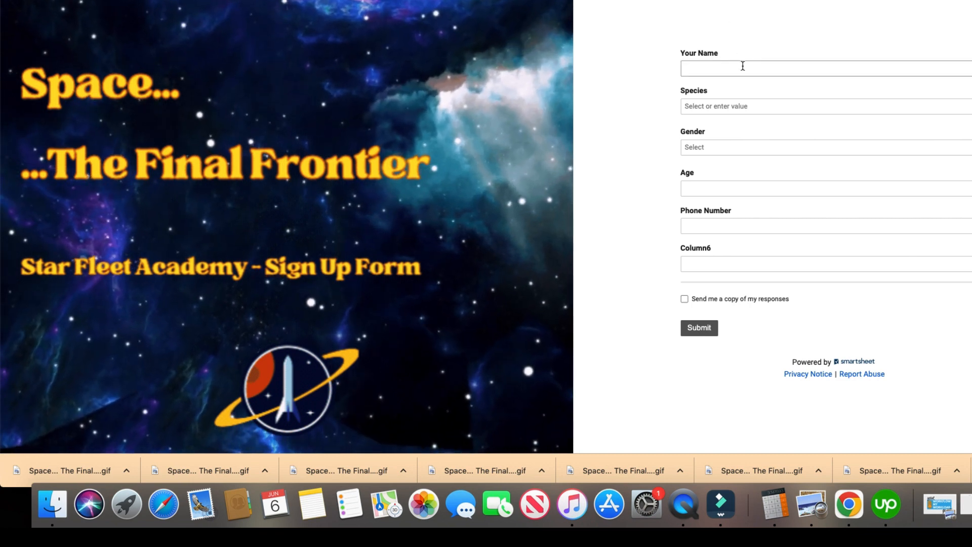
Enter name 'Justi', species Vulcan and age 22 on the live form
type("Justin")
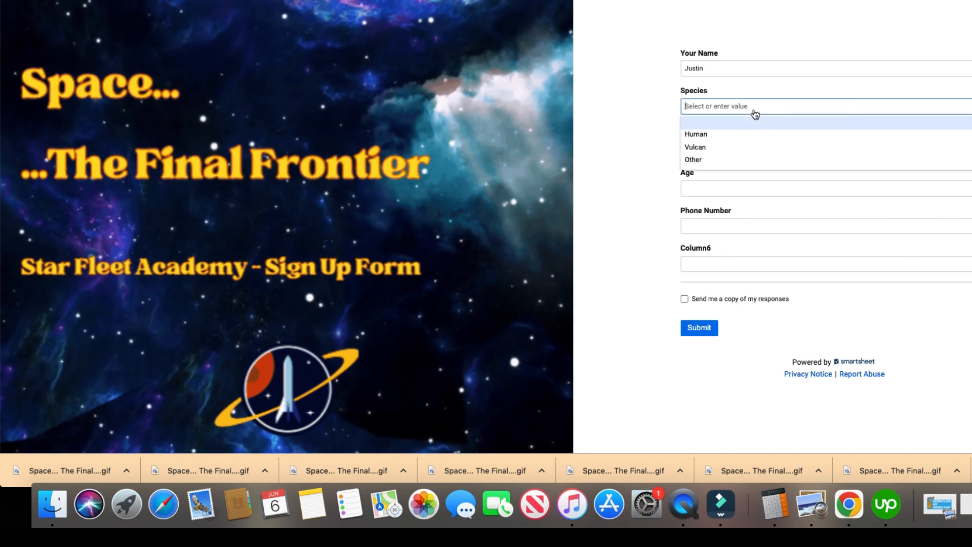
mouse_move(759, 156)
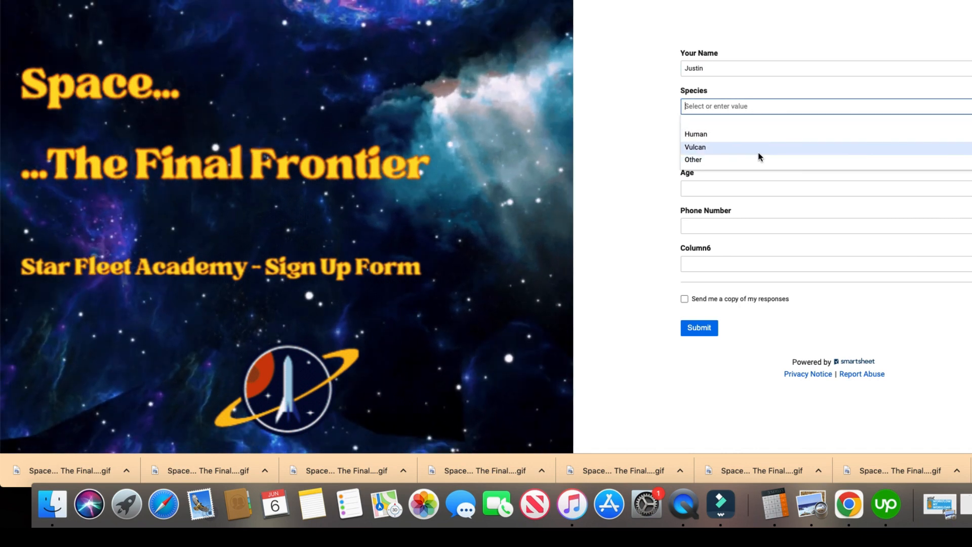
left_click(695, 147)
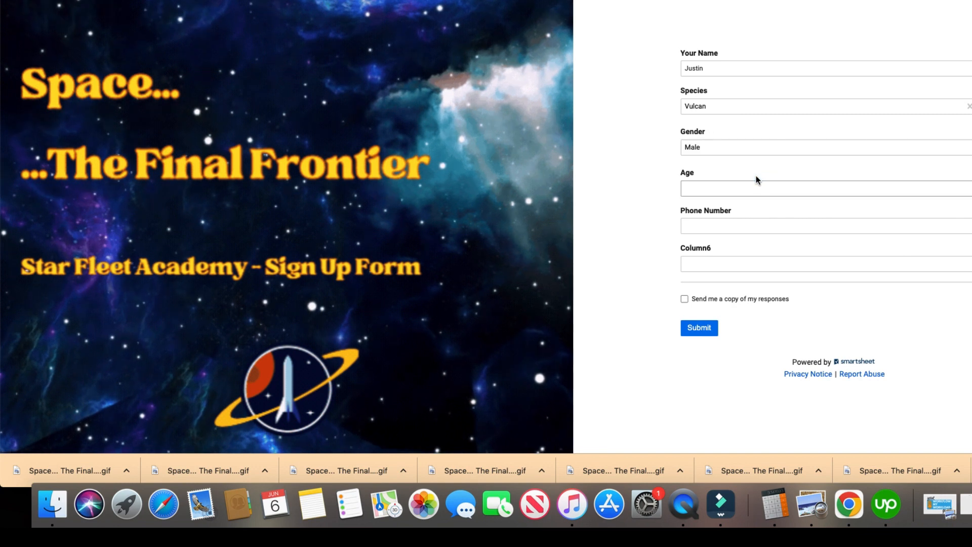
left_click(753, 190)
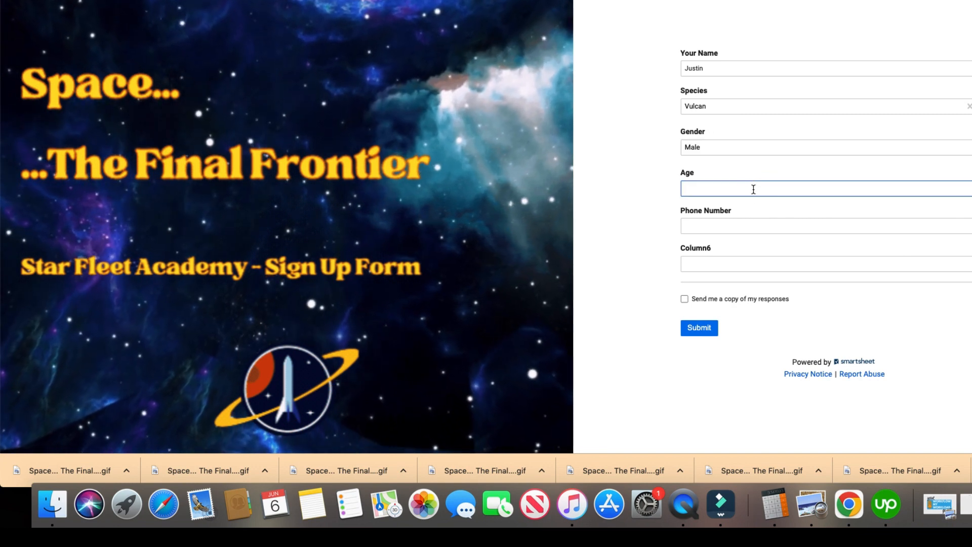
type("22")
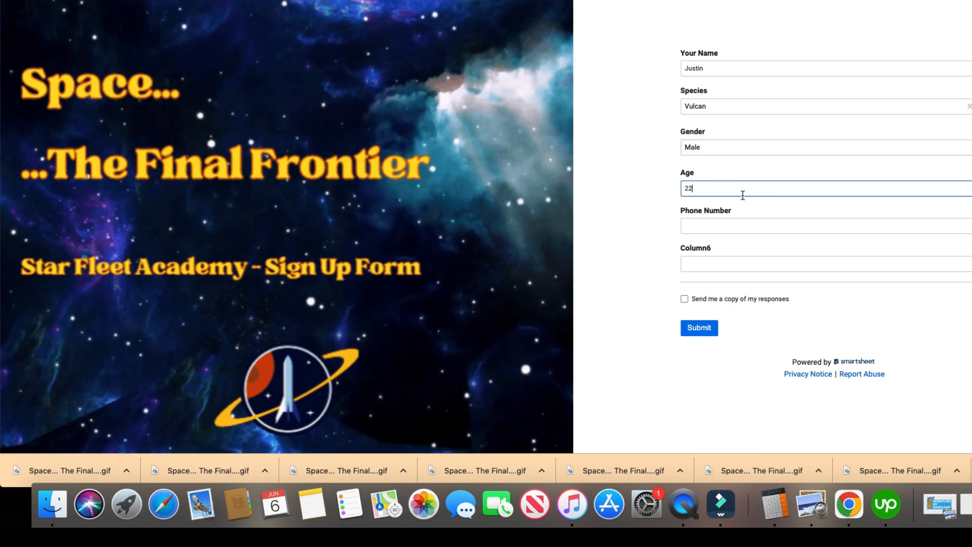
mouse_move(645, 504)
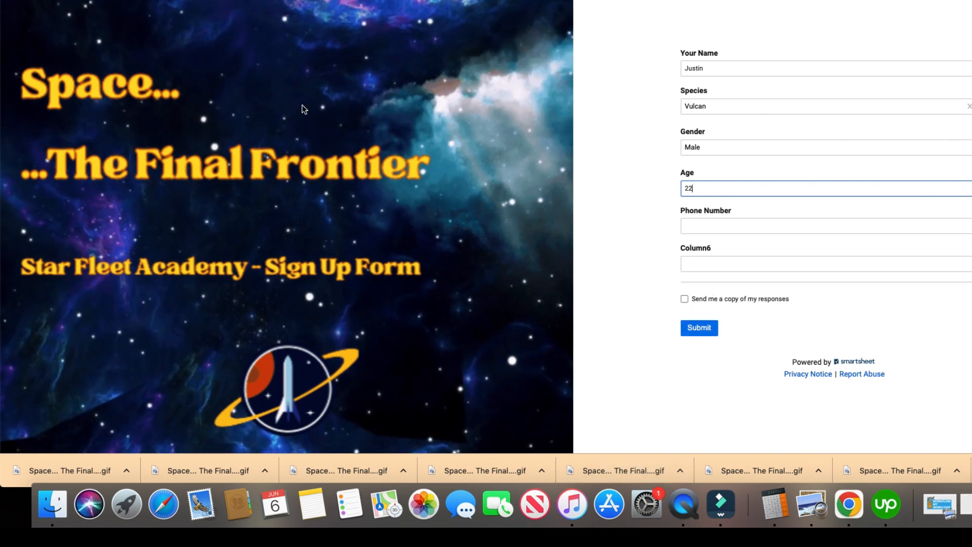
mouse_move(490, 111)
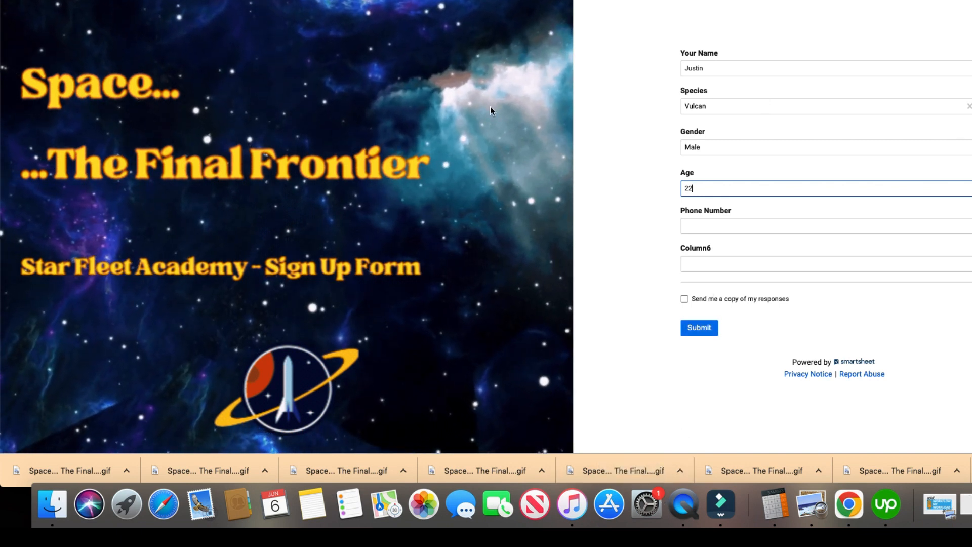